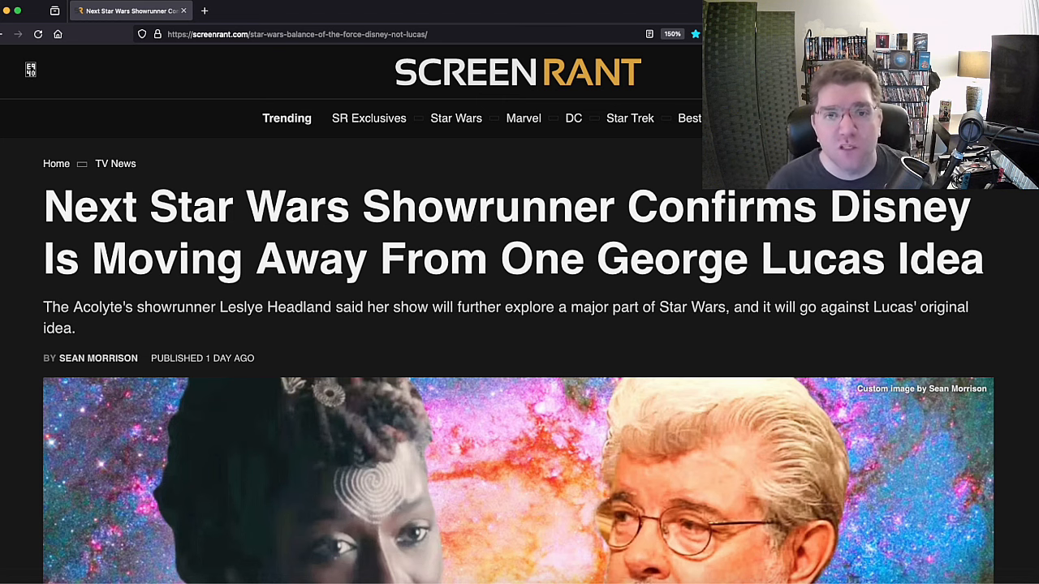
scroll("down", 3)
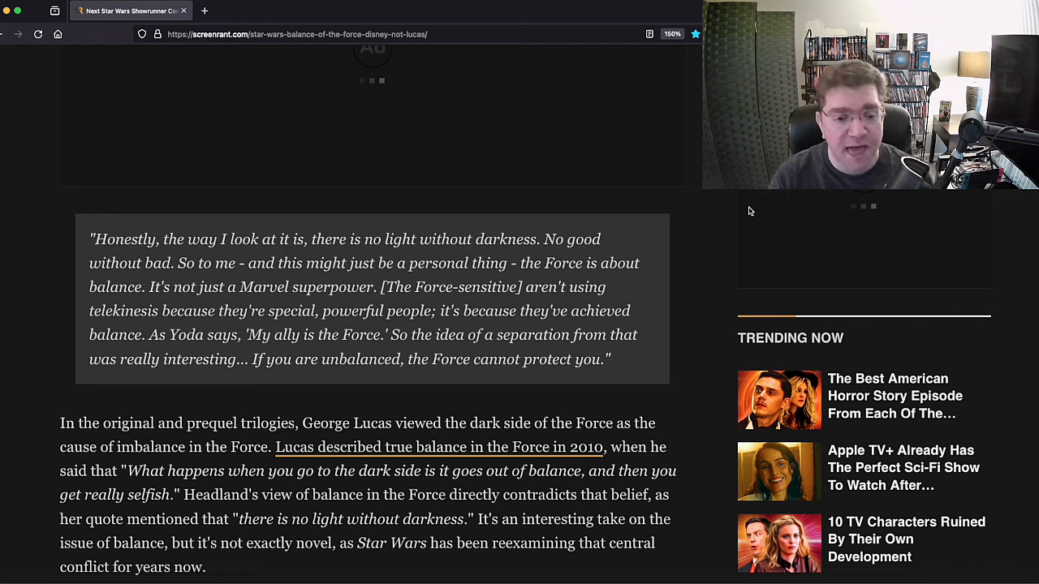
mouse_move(442, 328)
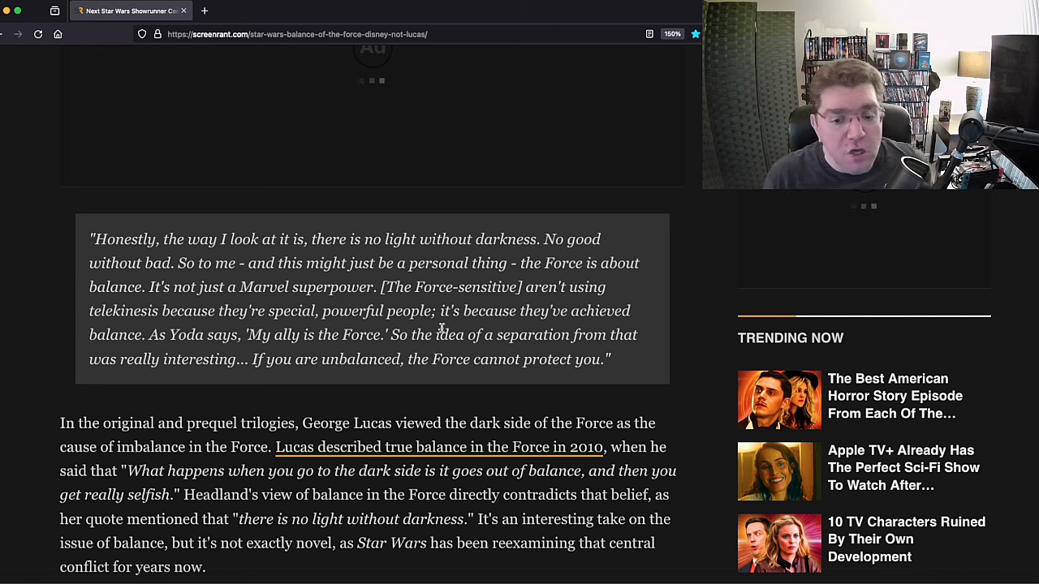